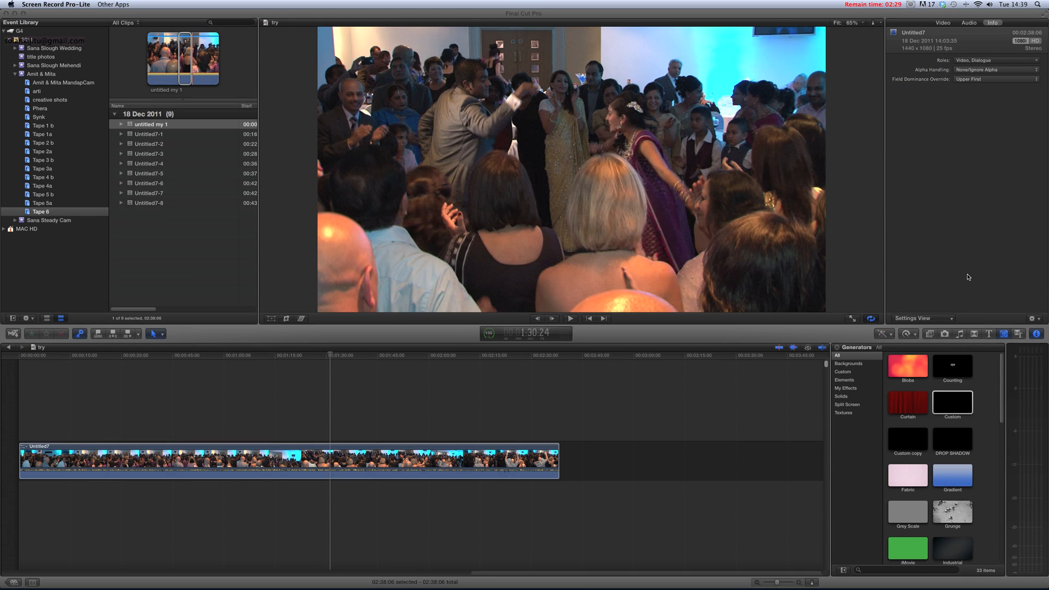
mouse_move(605, 214)
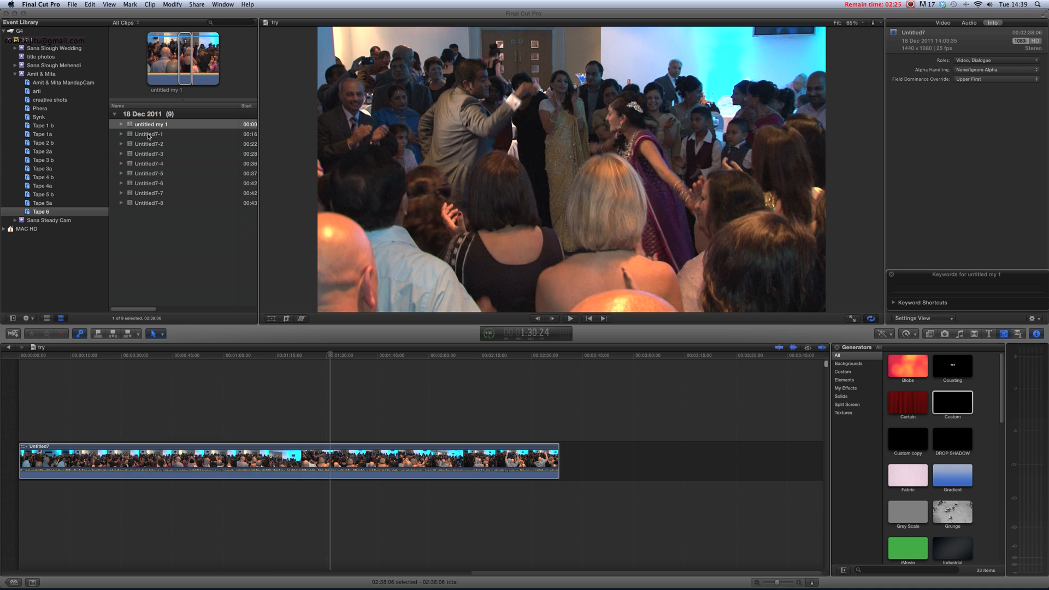
Step: Preview clips untitled my 1, Untitled7-1 and Untitled7-2, ending on untitled my 1
click(152, 124)
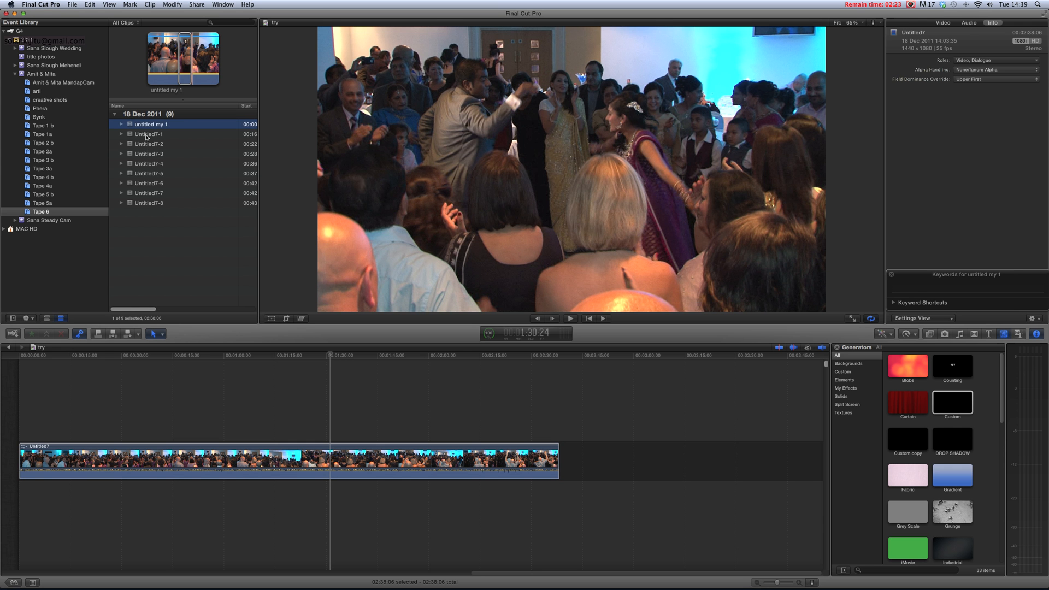
click(149, 134)
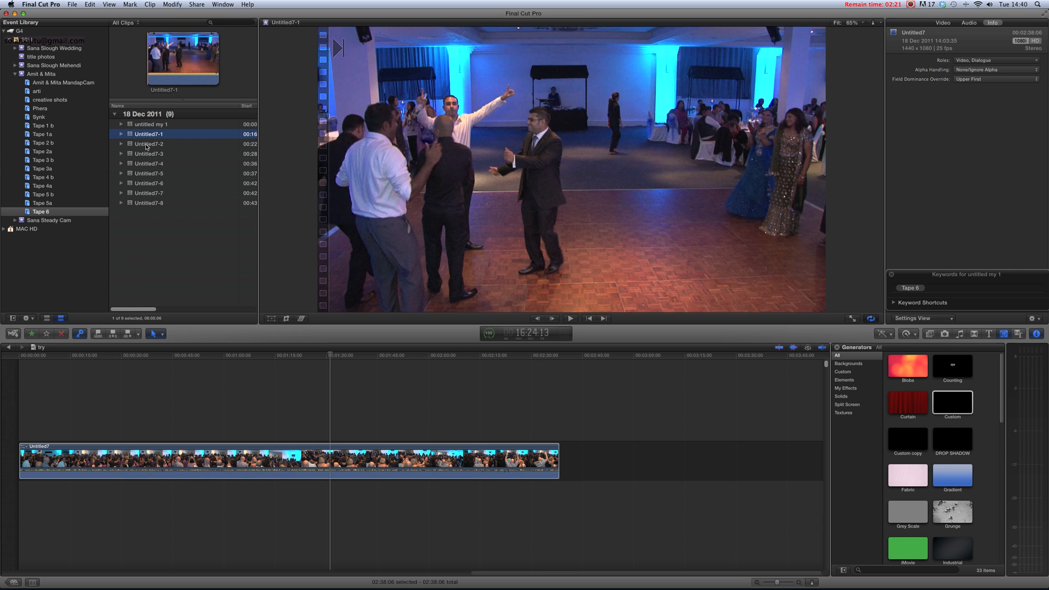
click(149, 144)
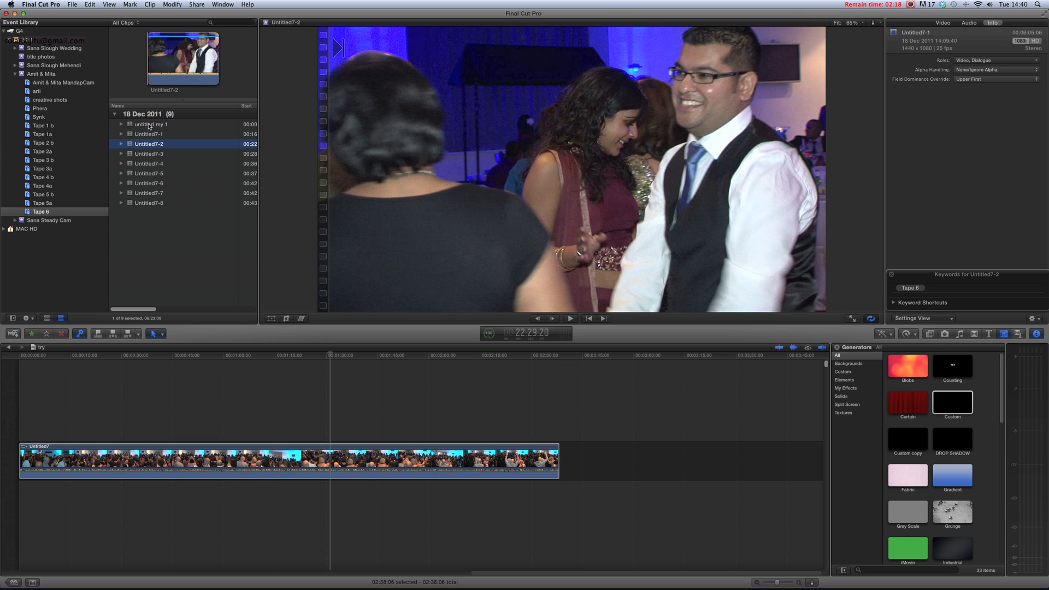
click(151, 124)
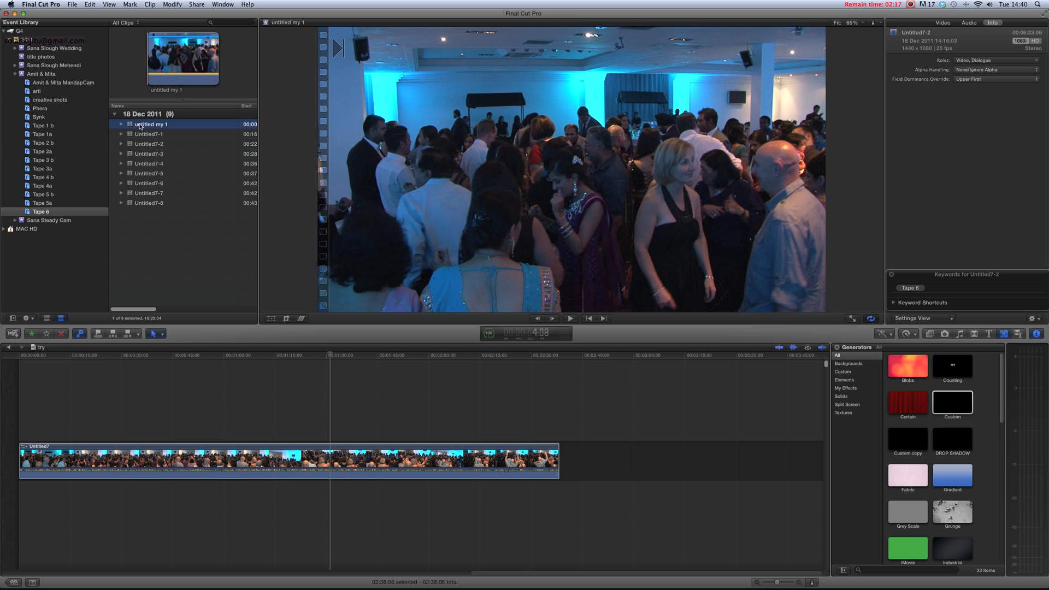
click(151, 124)
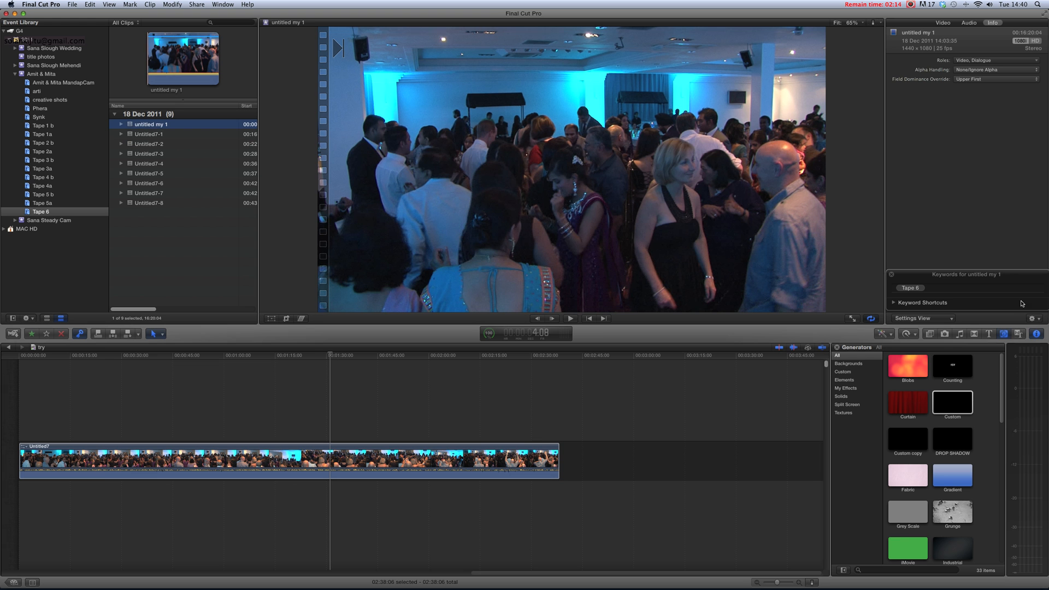
click(1032, 318)
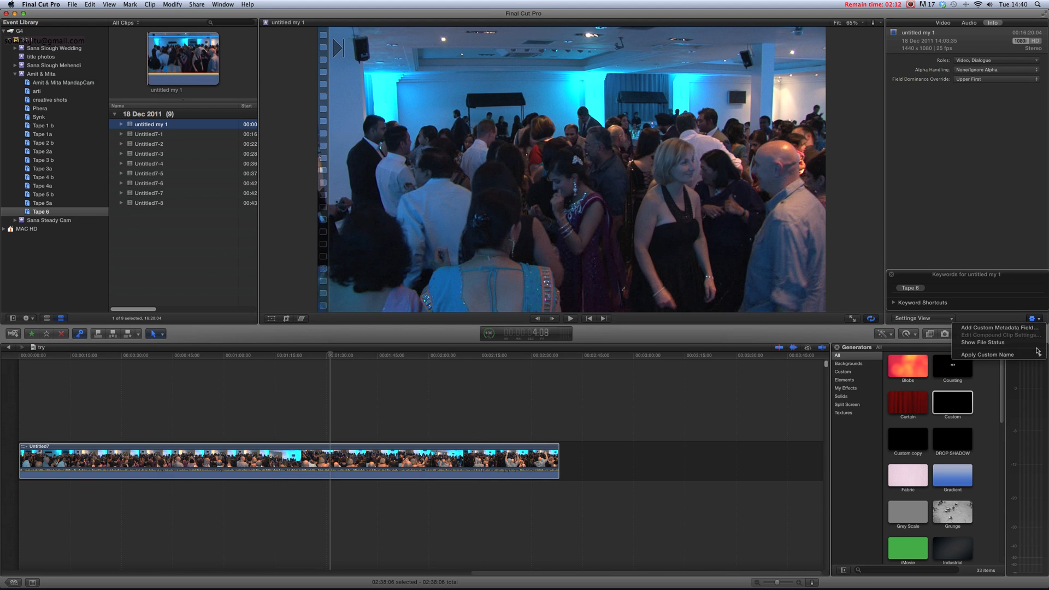
mouse_move(988, 355)
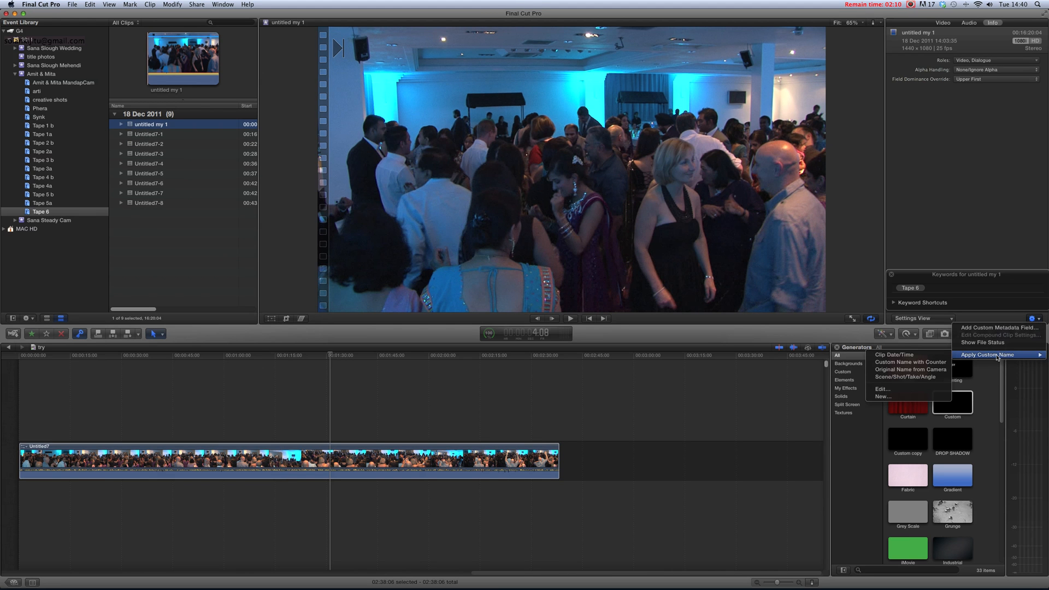
mouse_move(910, 362)
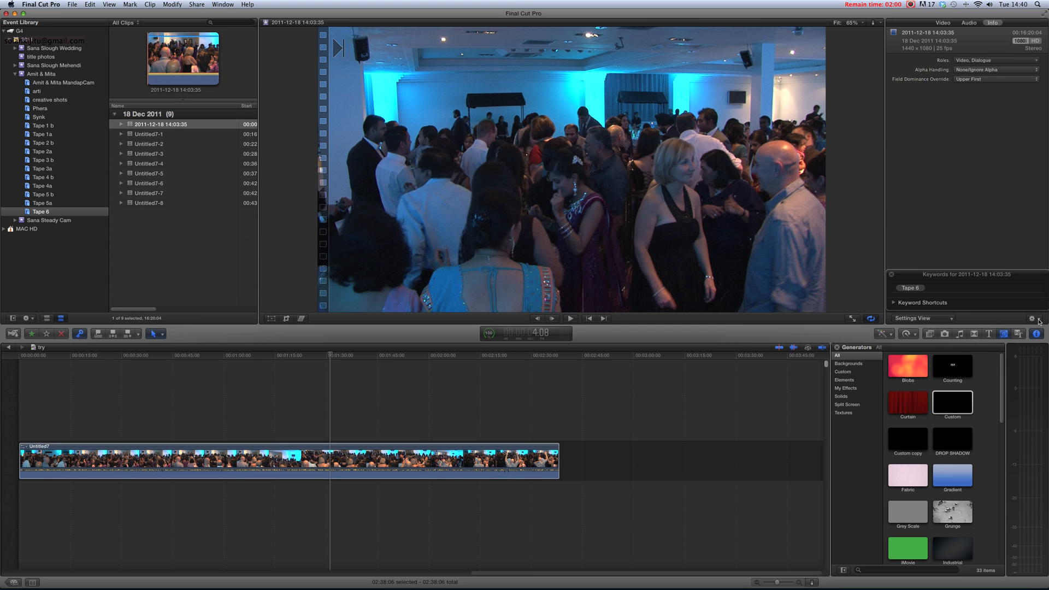
click(1032, 319)
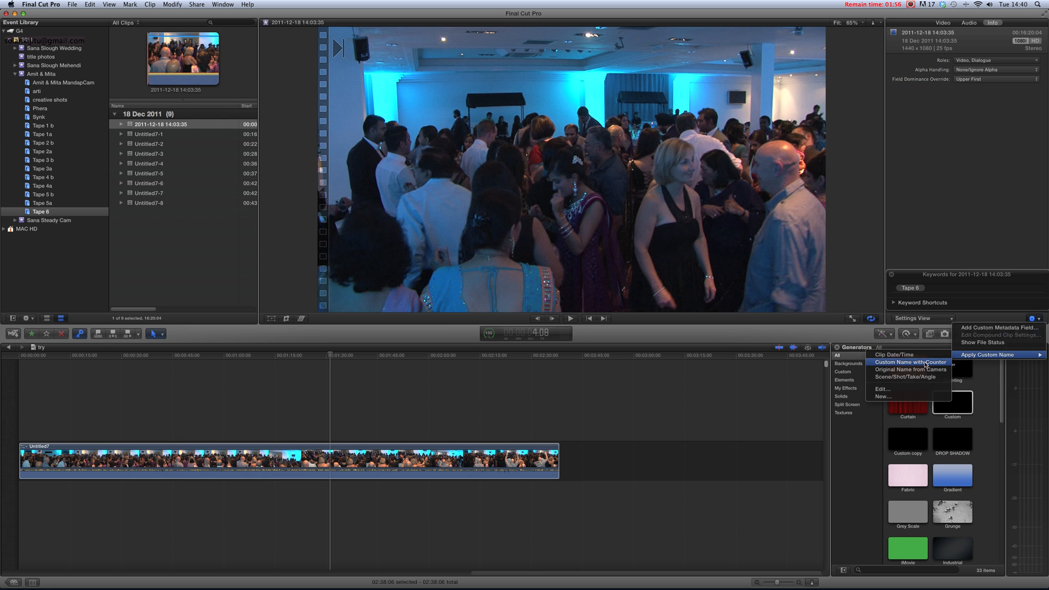
mouse_move(910, 369)
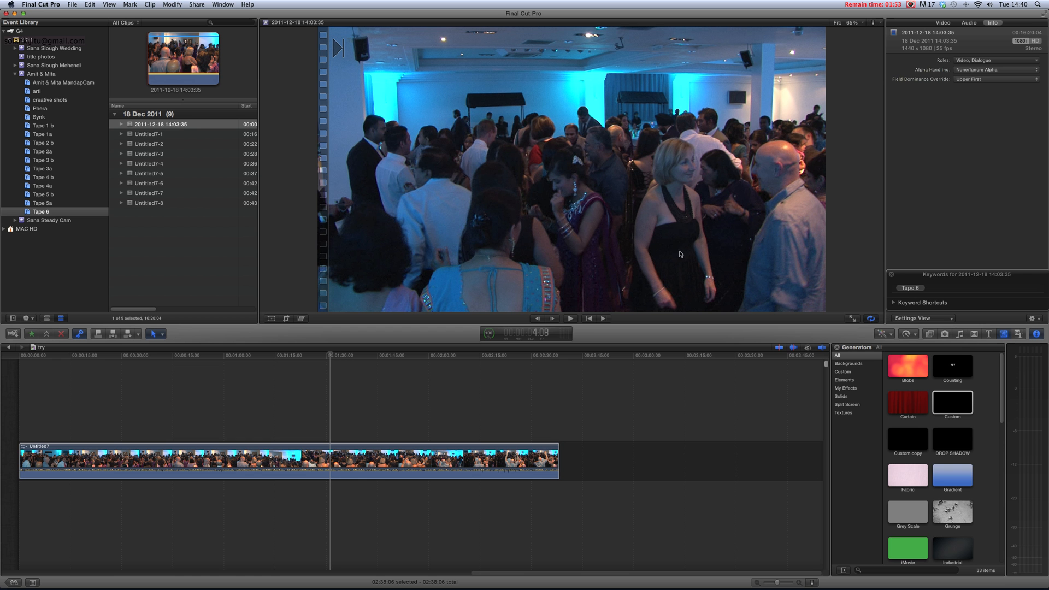
click(1040, 318)
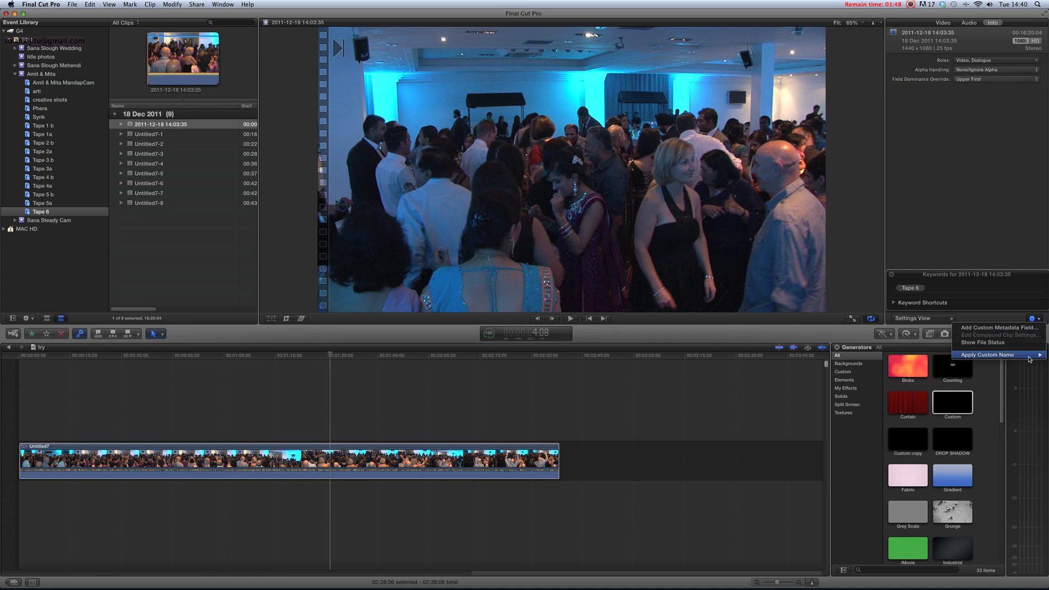
Step: Dismiss the Action menu's renaming options list
click(987, 355)
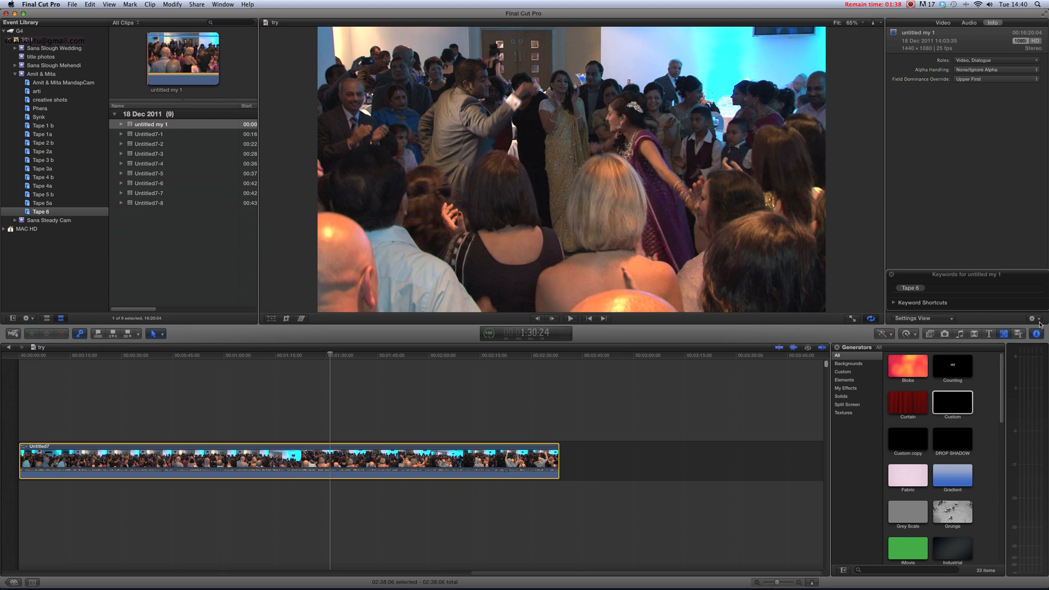
mouse_move(1039, 324)
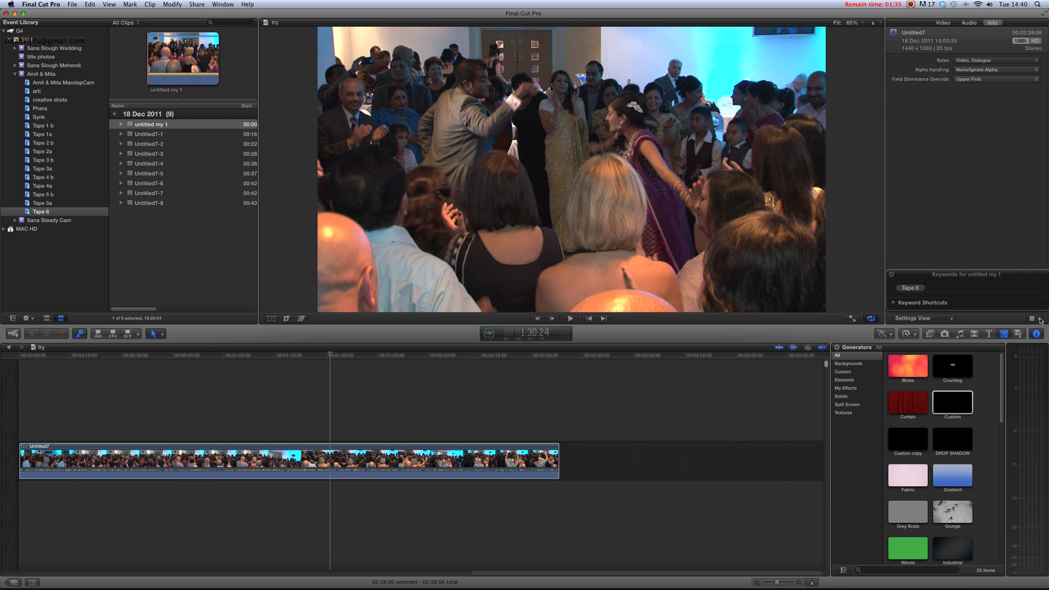
Step: Set the Custom Name with Counter preset's name to 'untitled my first rename', counter 1
click(1040, 319)
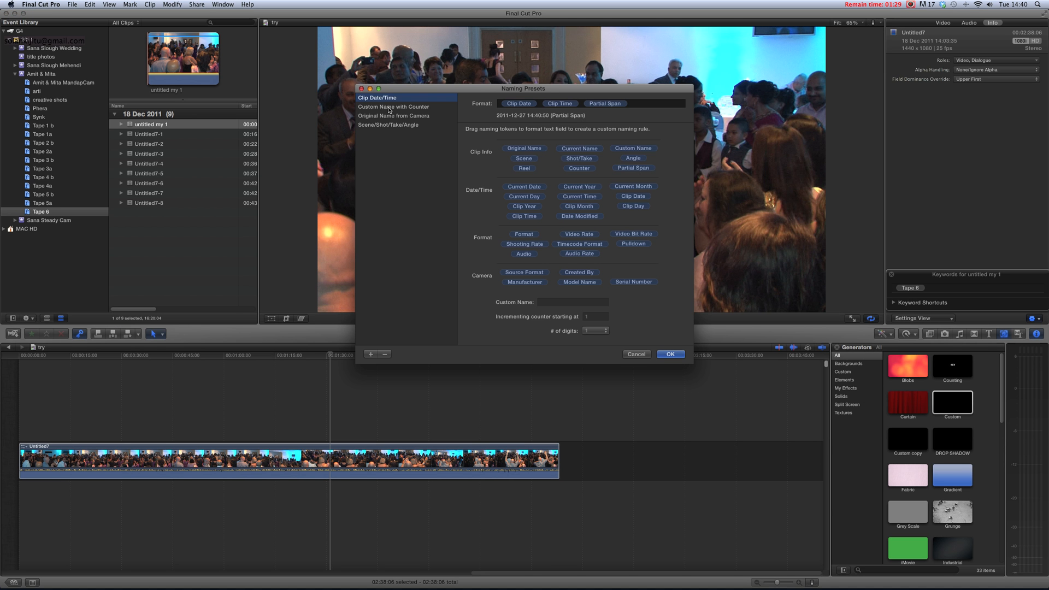
click(394, 107)
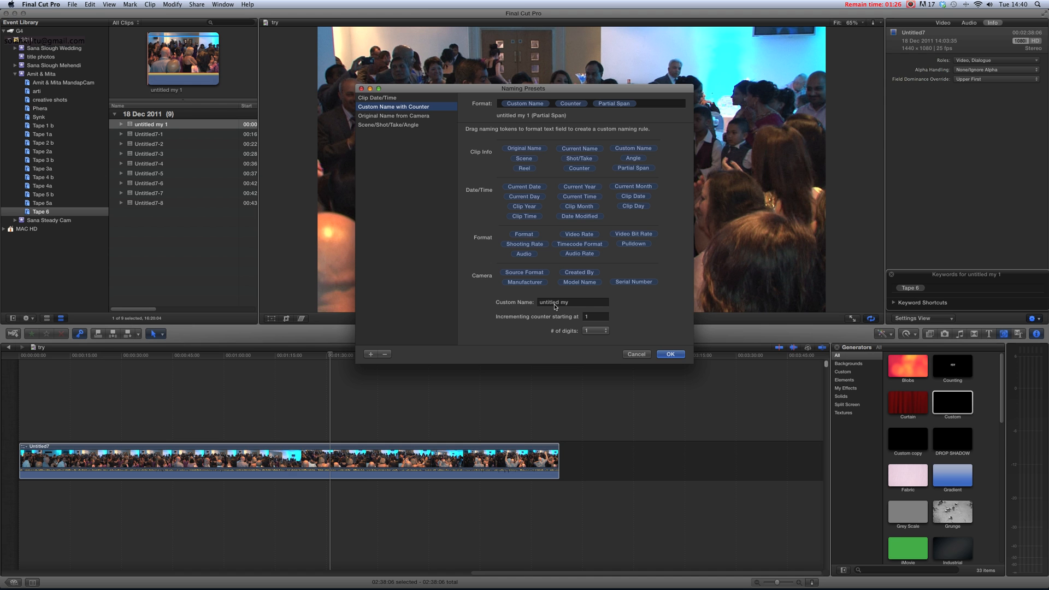
click(572, 301)
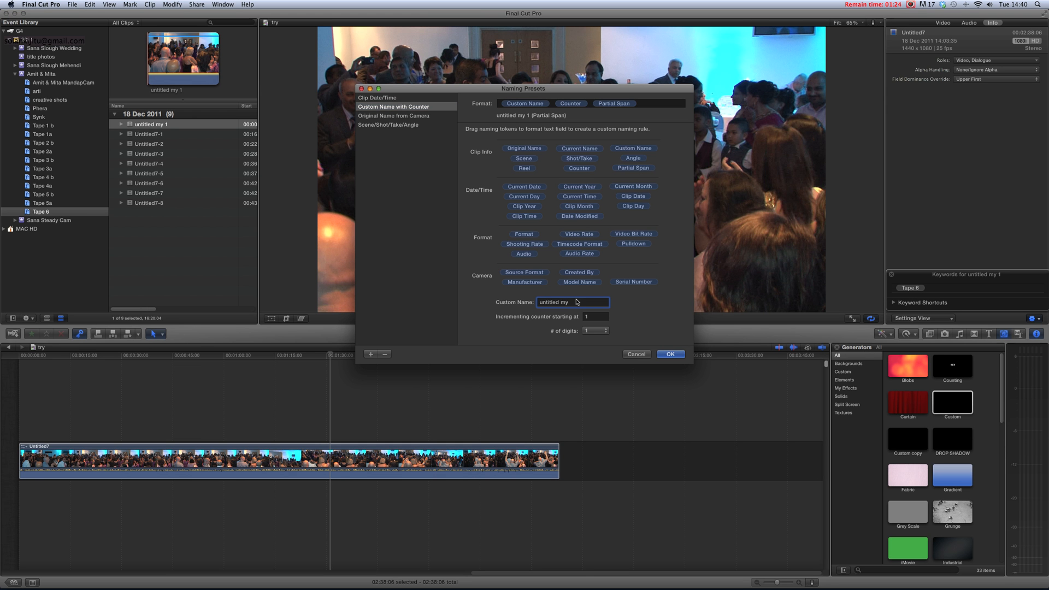
key(backspace)
text( fi)
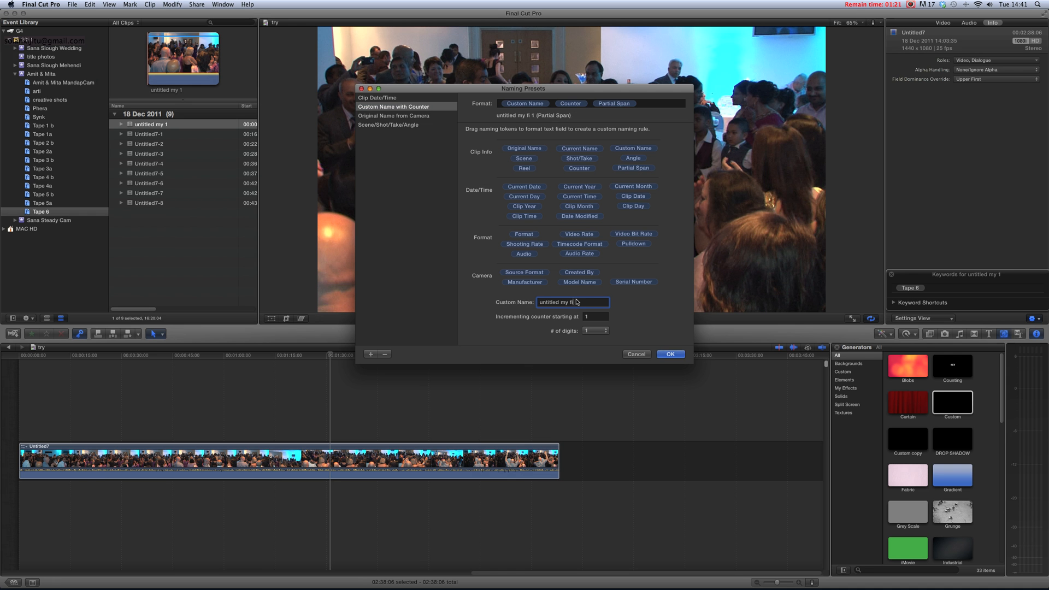
text(rst rename)
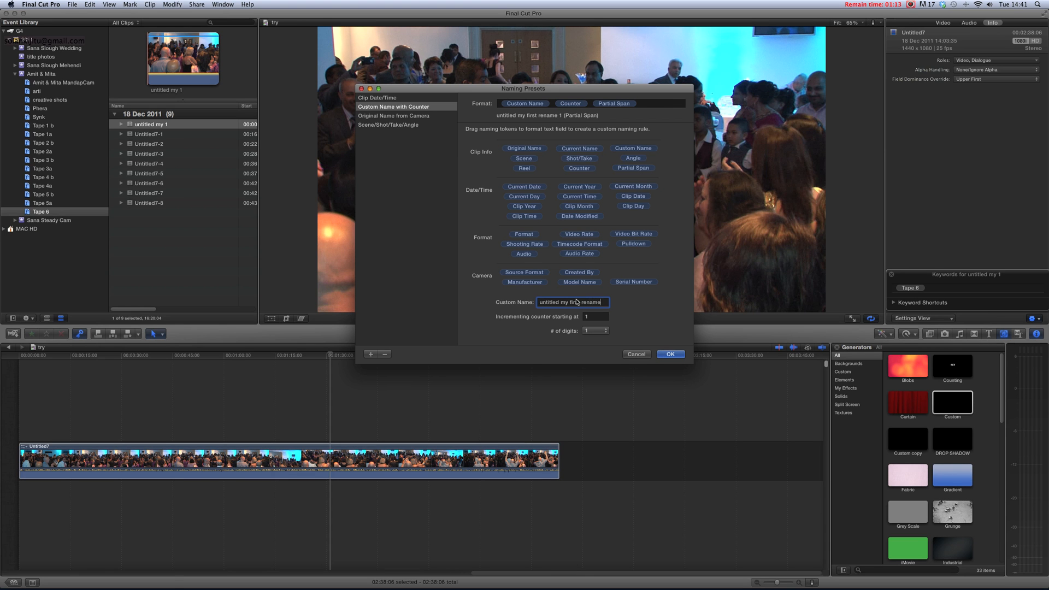
click(669, 354)
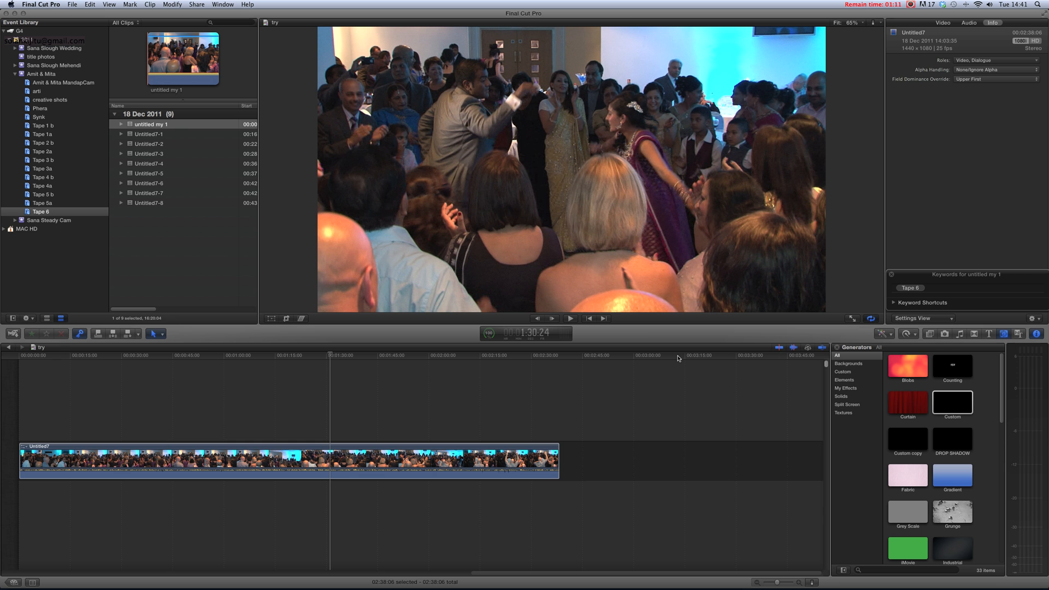
Step: Apply Custom Name with Counter to untitled my 1, making it 'untitled my first rename 1'
click(150, 125)
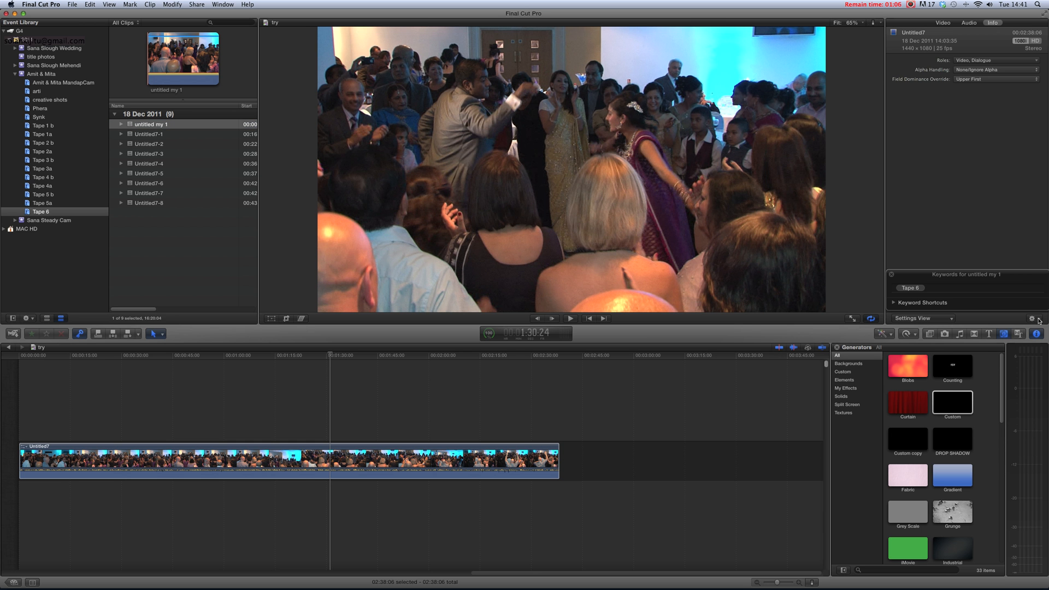
click(1030, 318)
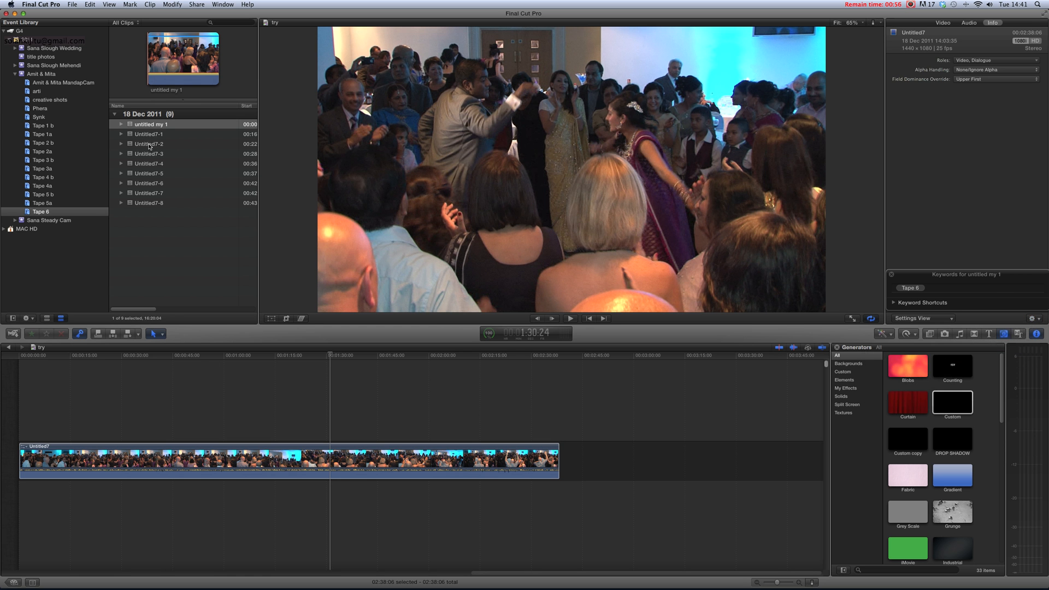
click(149, 144)
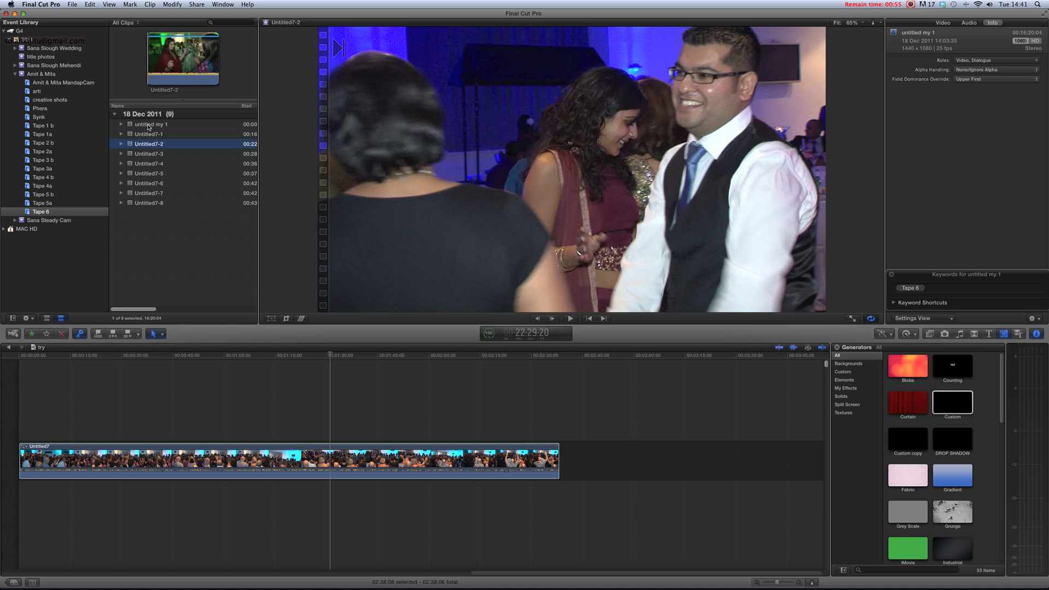
click(151, 125)
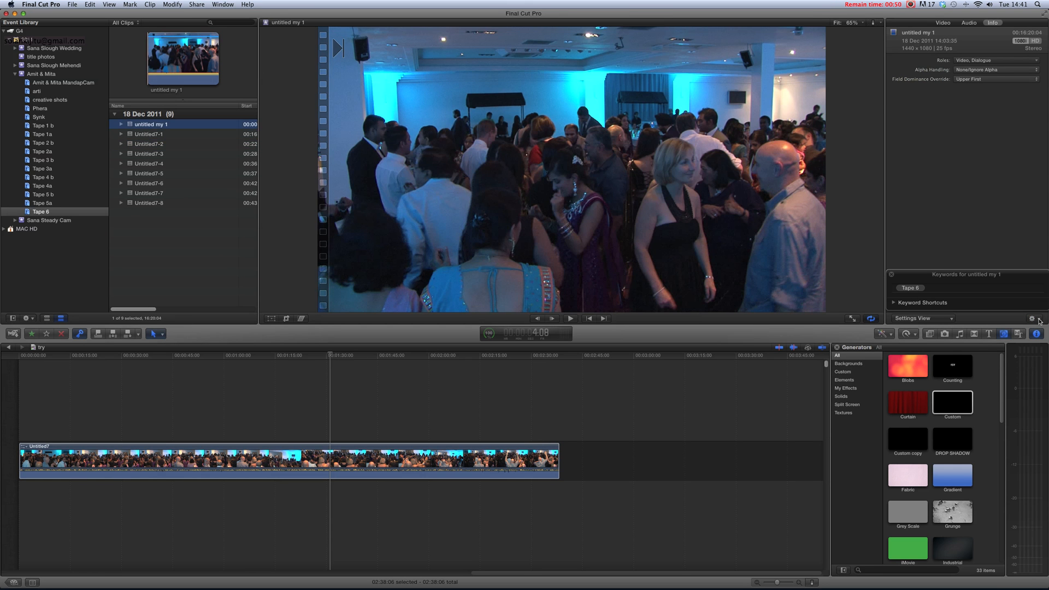
click(1032, 319)
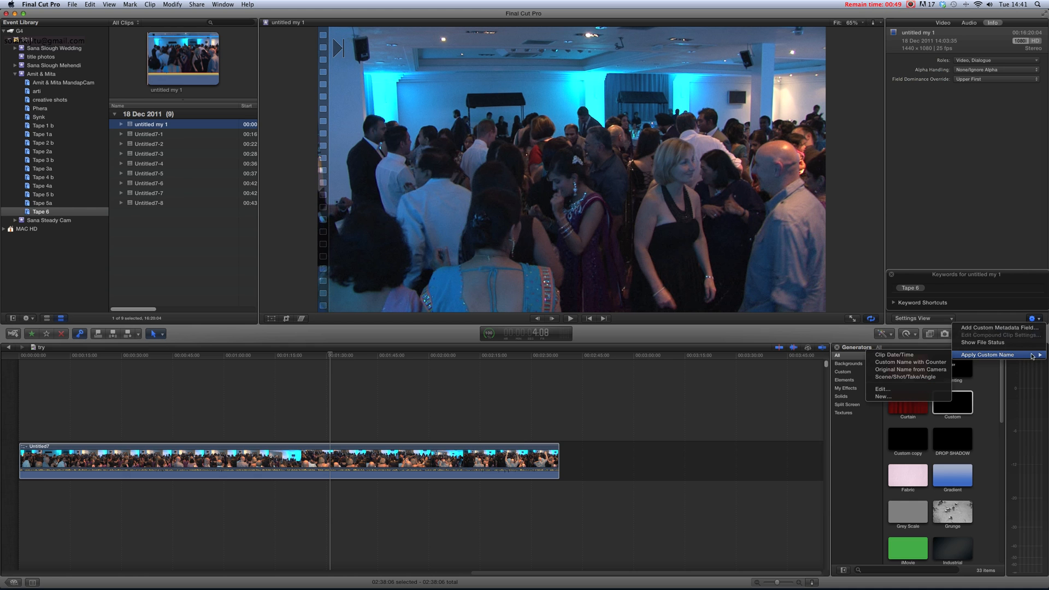
mouse_move(910, 362)
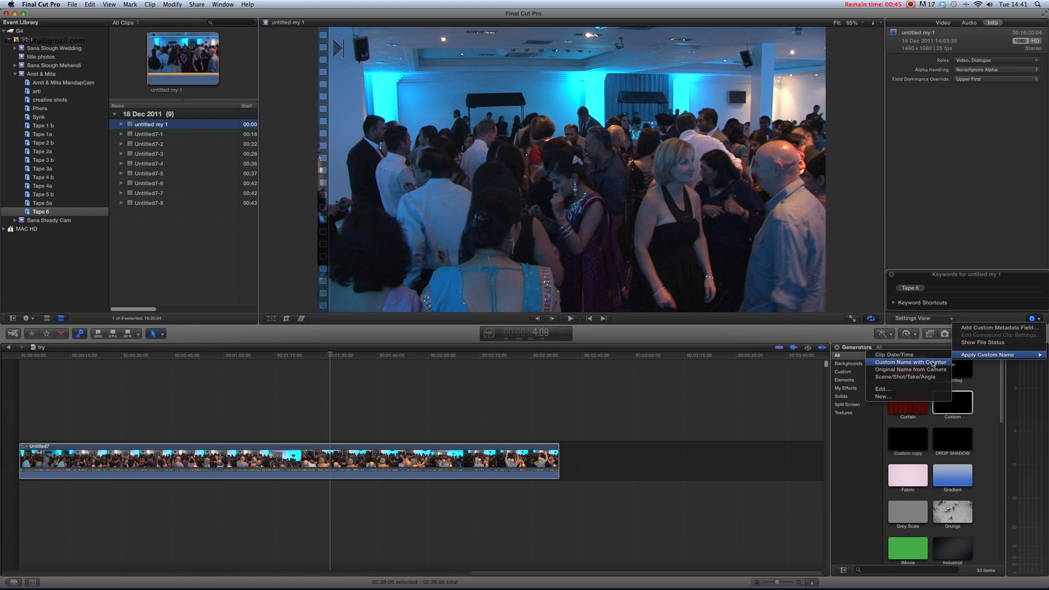
click(908, 361)
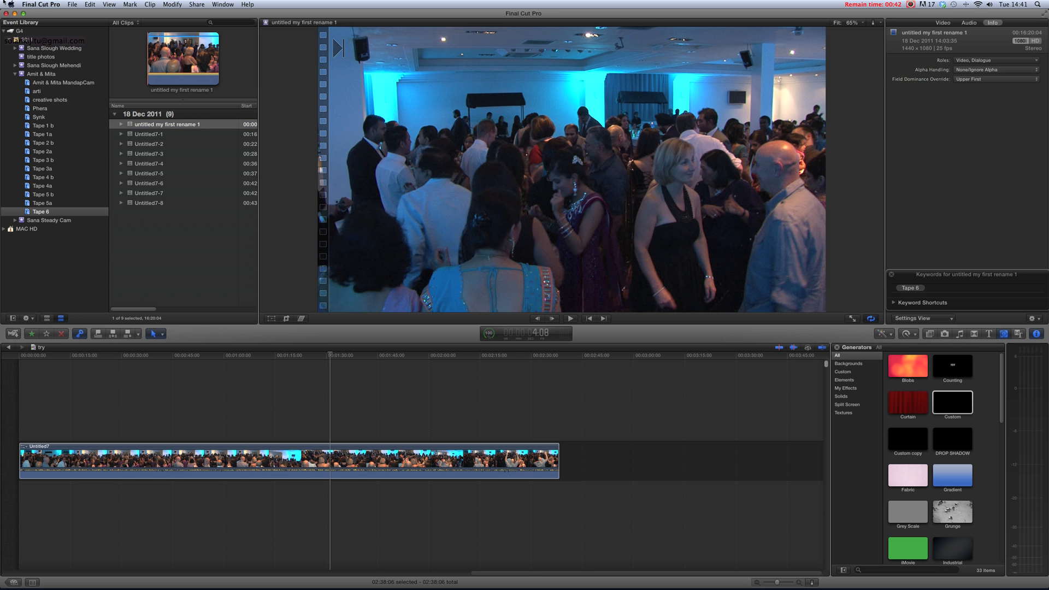
mouse_move(197, 131)
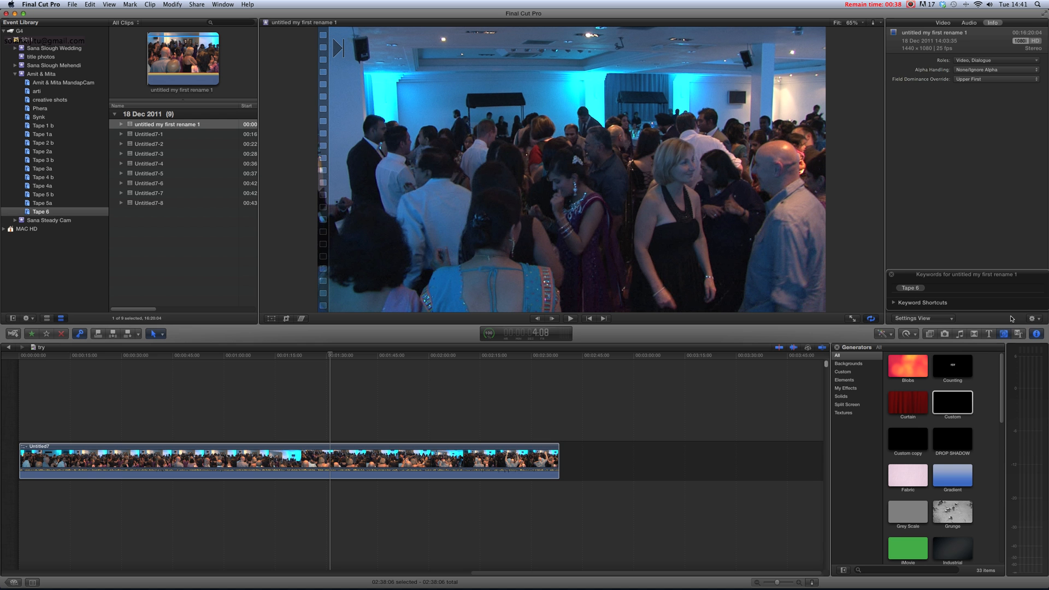
click(1032, 318)
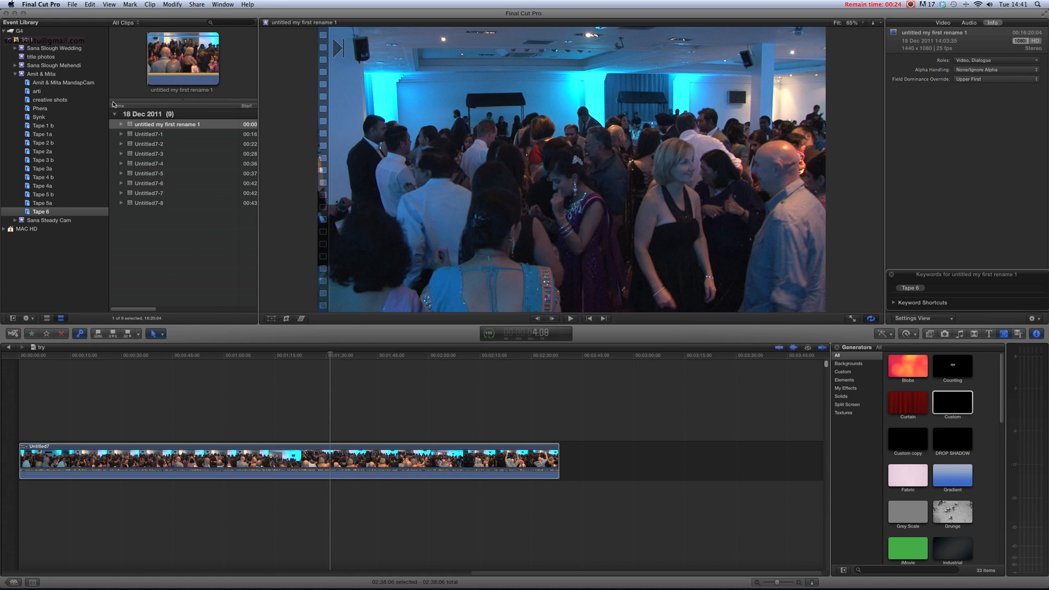
Step: Apply Custom Name with Counter to Untitled7-1, naming it 'untitled my first rename 1'
click(149, 134)
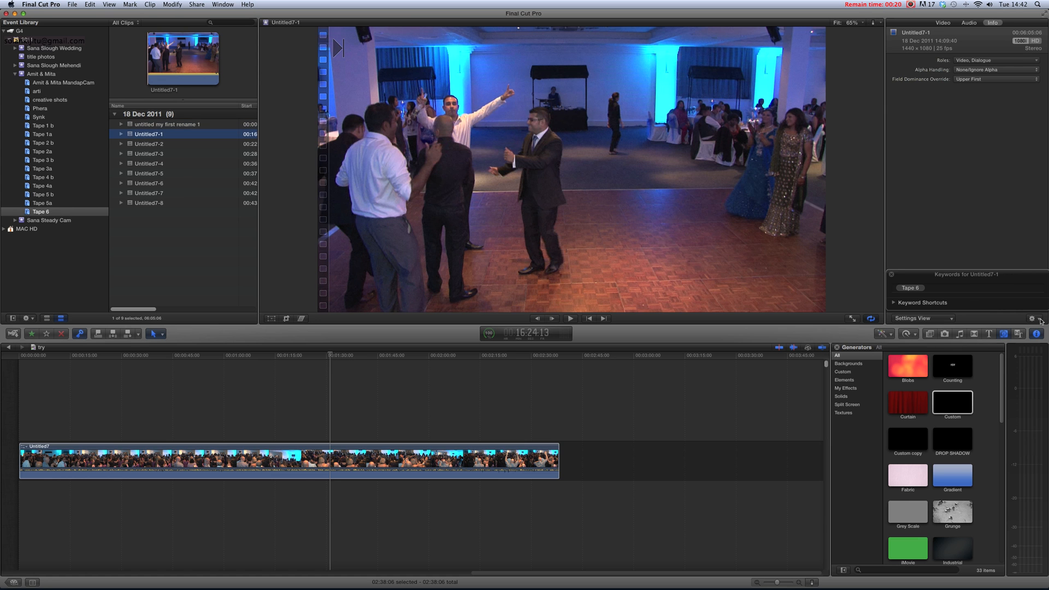
click(1035, 318)
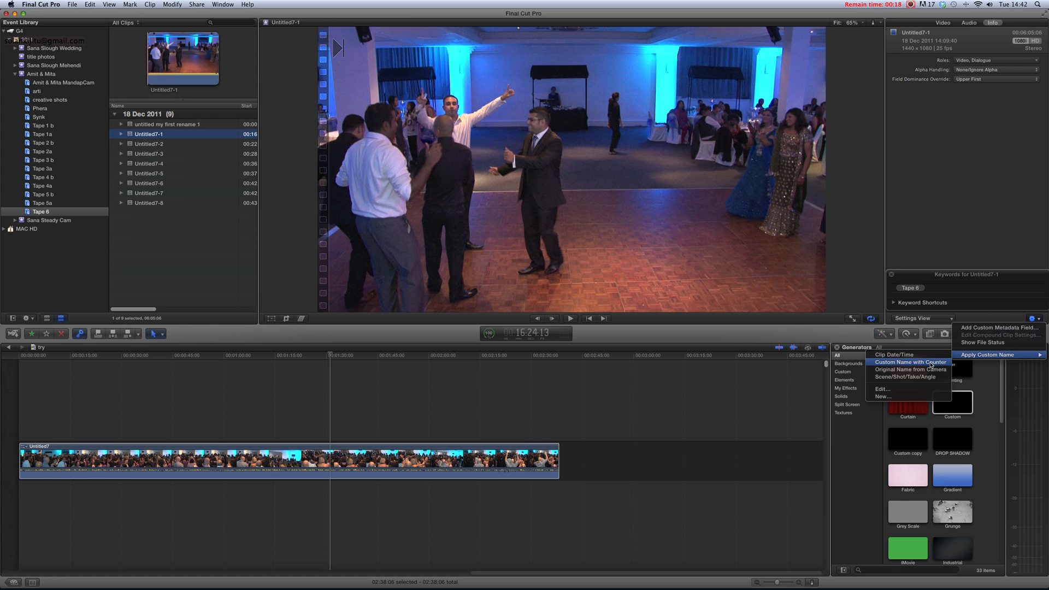
click(909, 362)
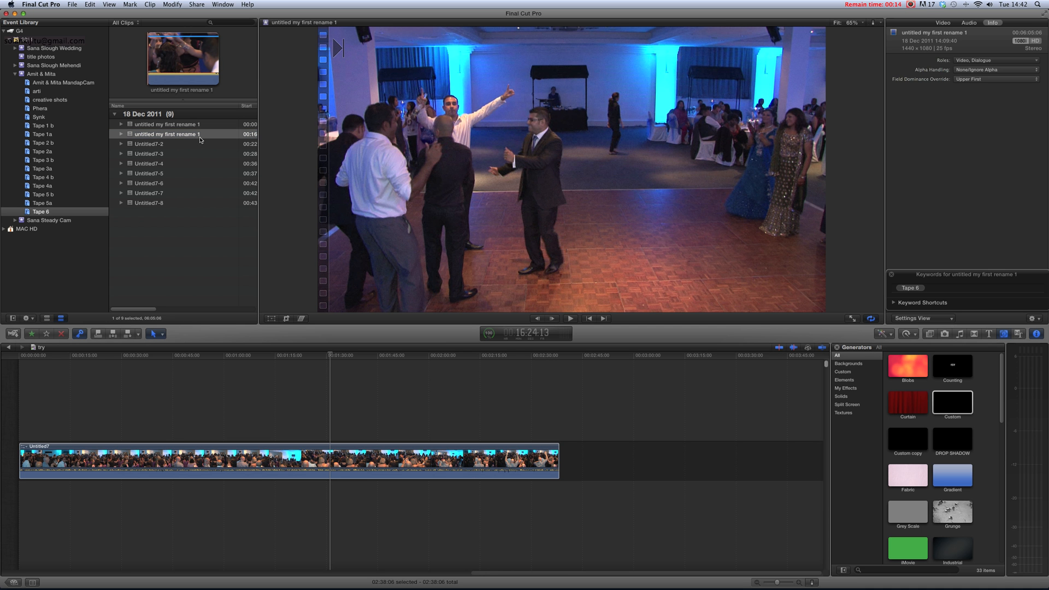
mouse_move(1026, 322)
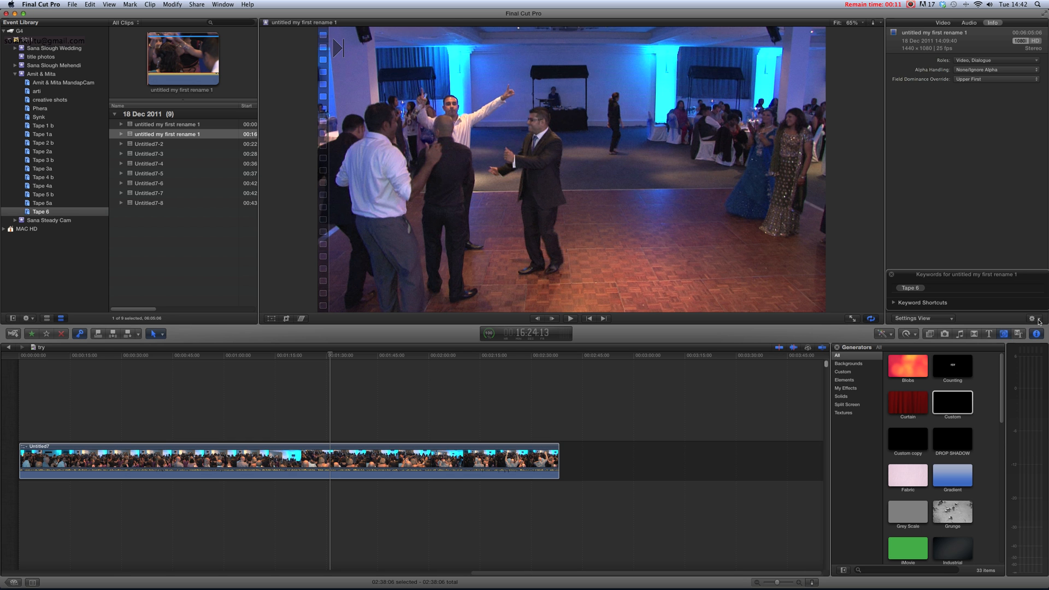
click(1038, 318)
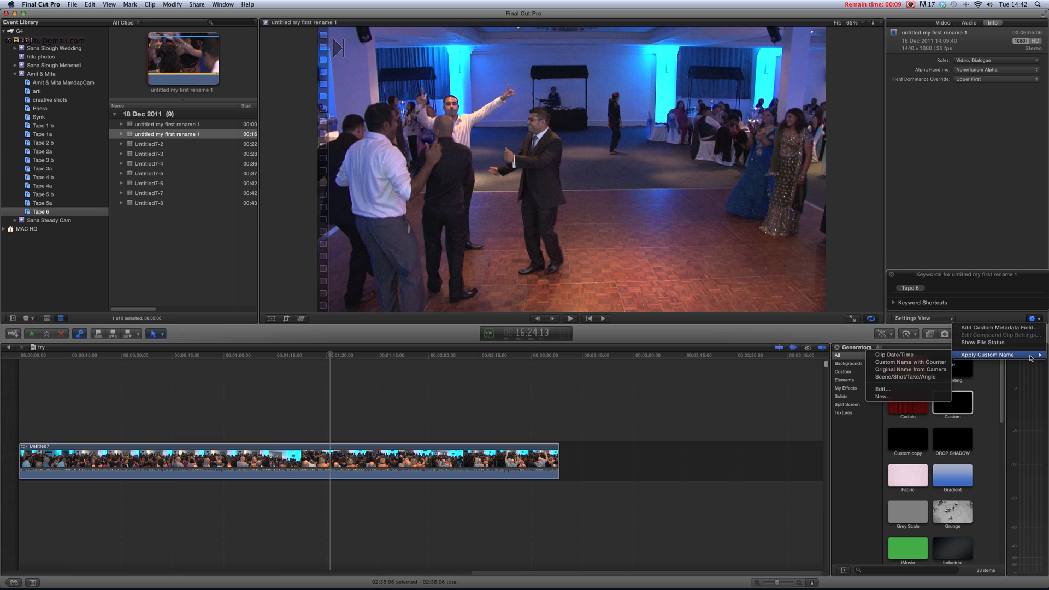